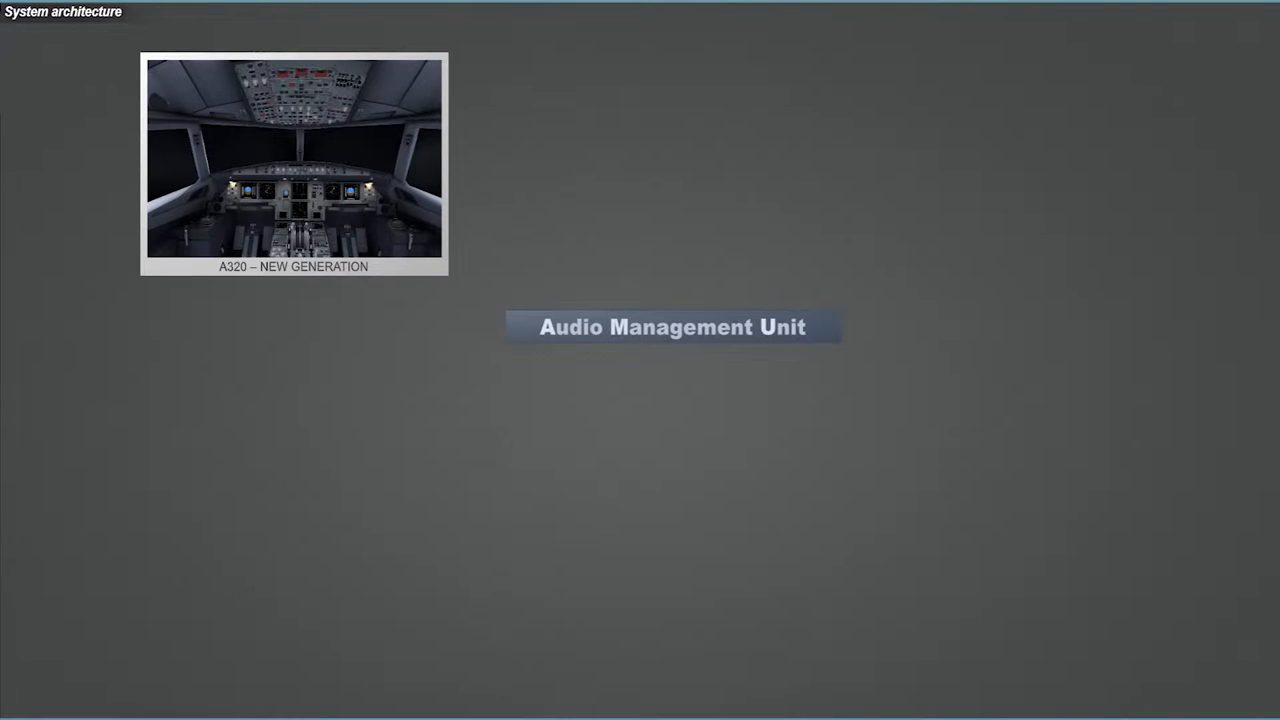
Advance from the system architecture page to the RMP main control functions screen.
click(672, 328)
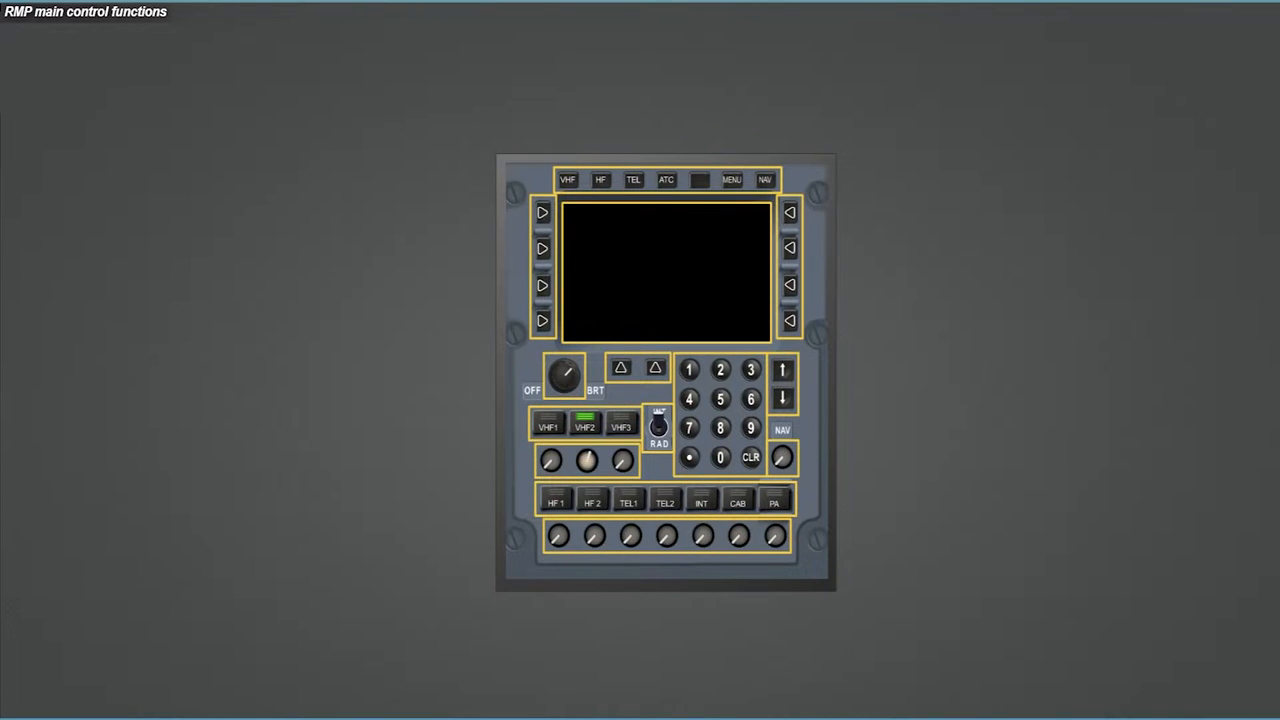
Continue the RMP presentation to the VHF1, VHF2 and VHF3 active and standby frequency display.
click(732, 180)
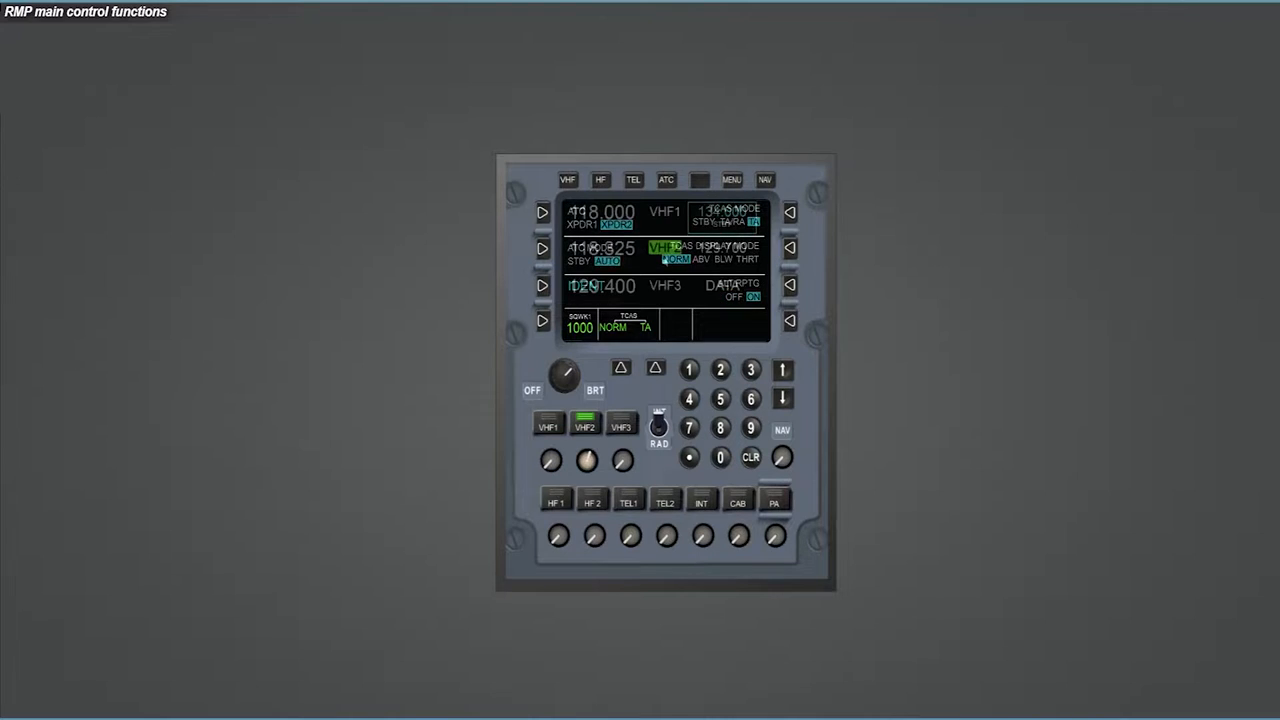
click(764, 180)
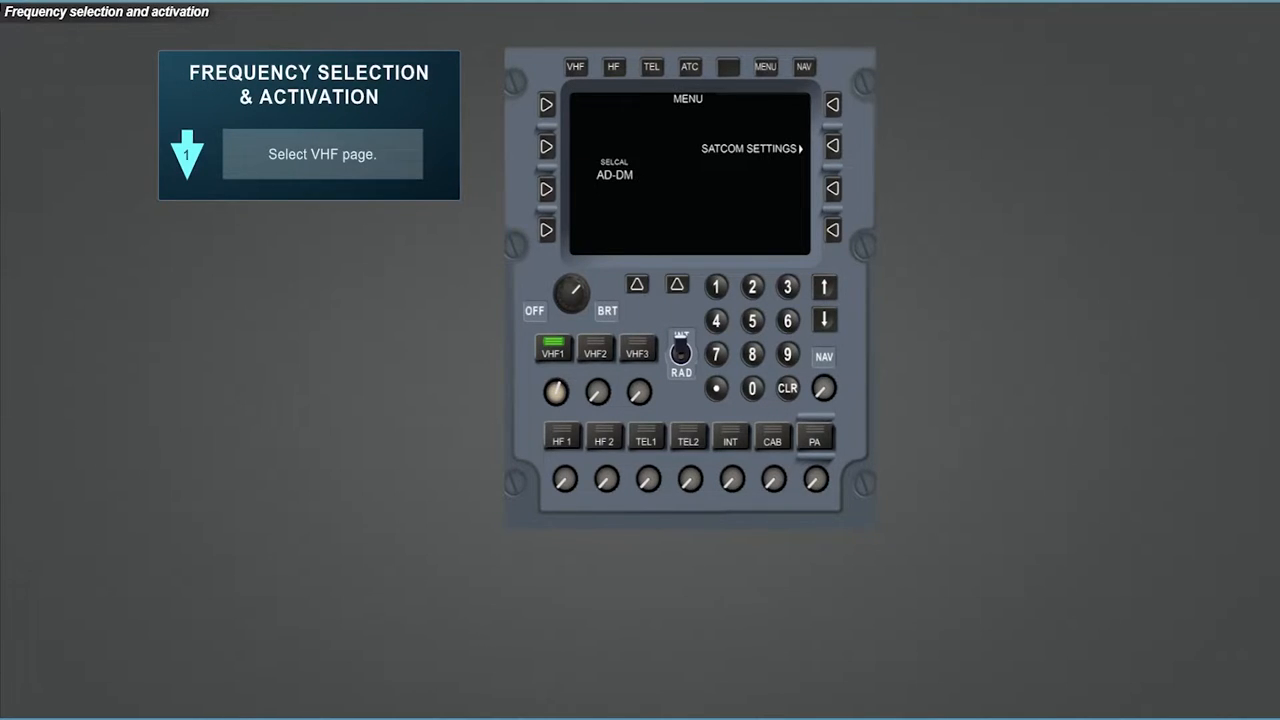
Select the VHF page on the RMP with the VHF key.
click(576, 66)
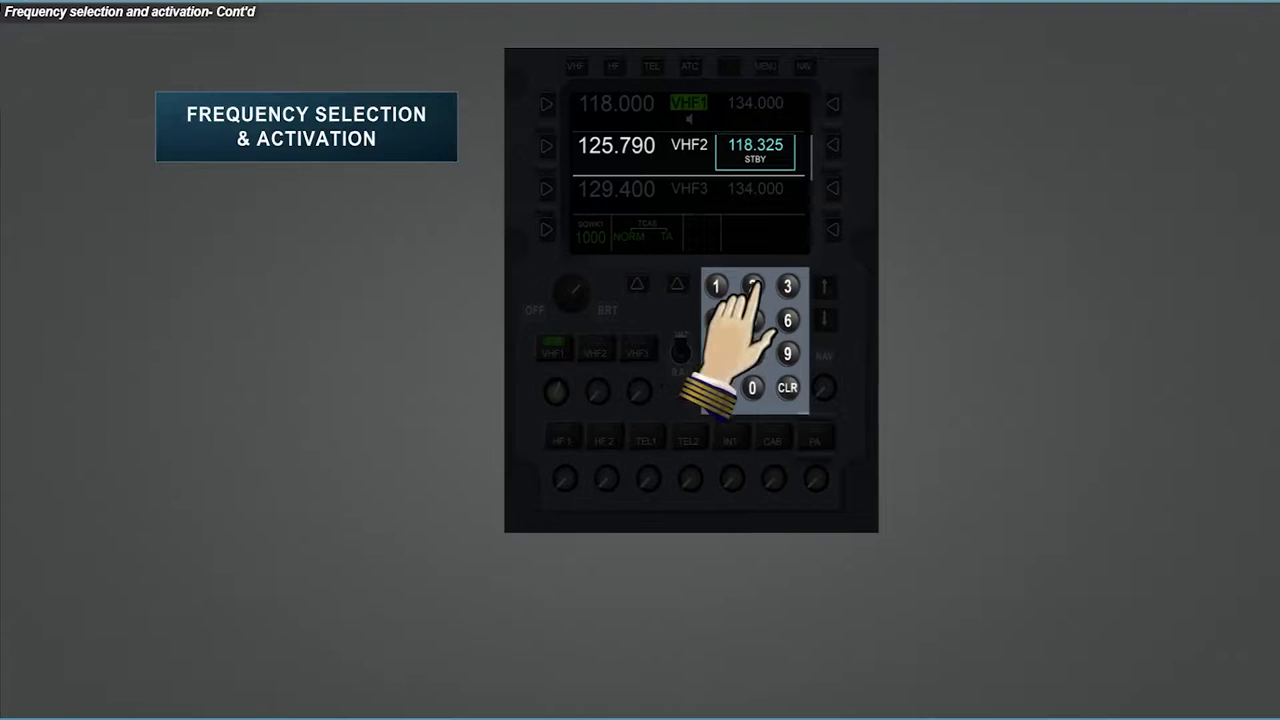
Enter 128.075 as the VHF2 standby frequency on the RMP keypad.
click(752, 286)
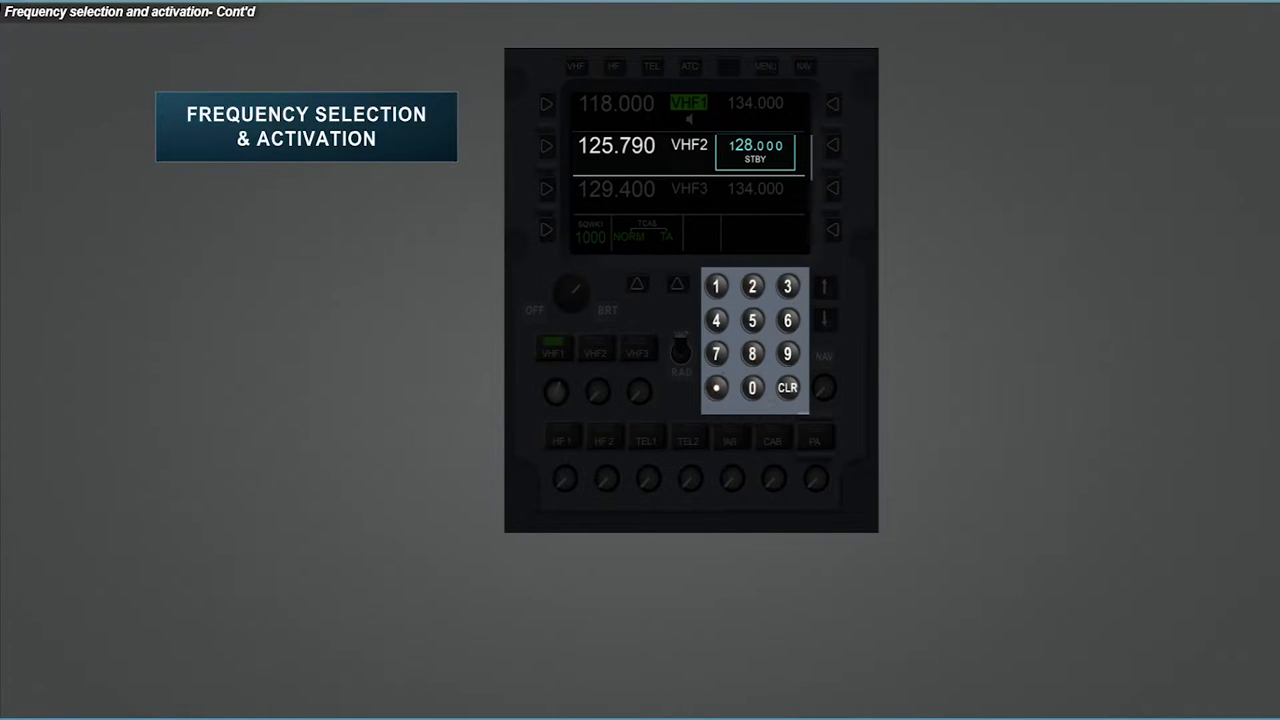
click(788, 388)
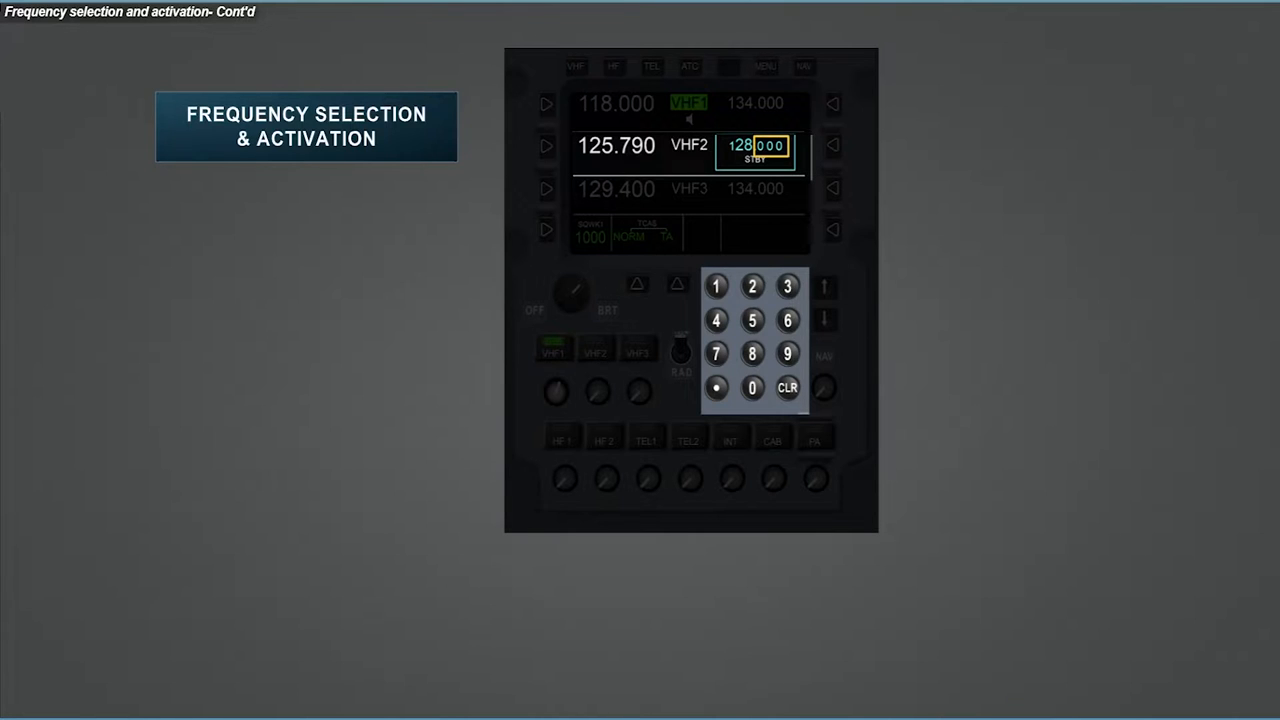
click(752, 388)
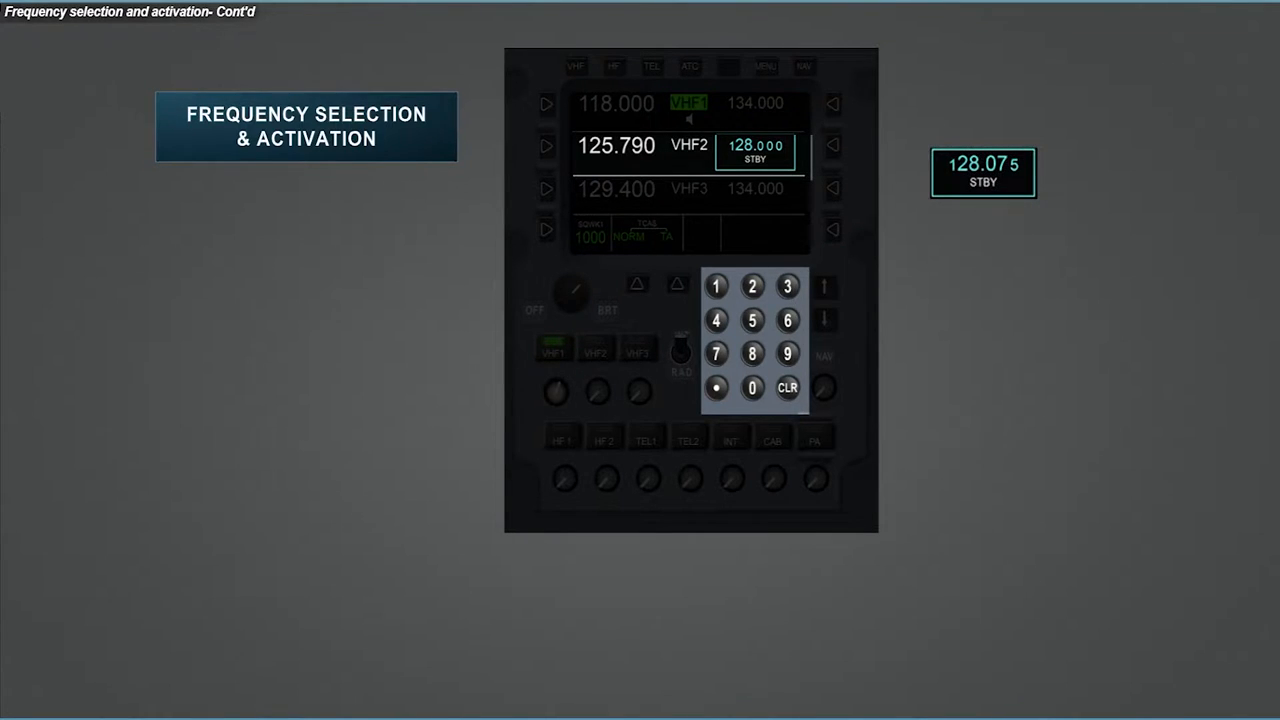
click(752, 288)
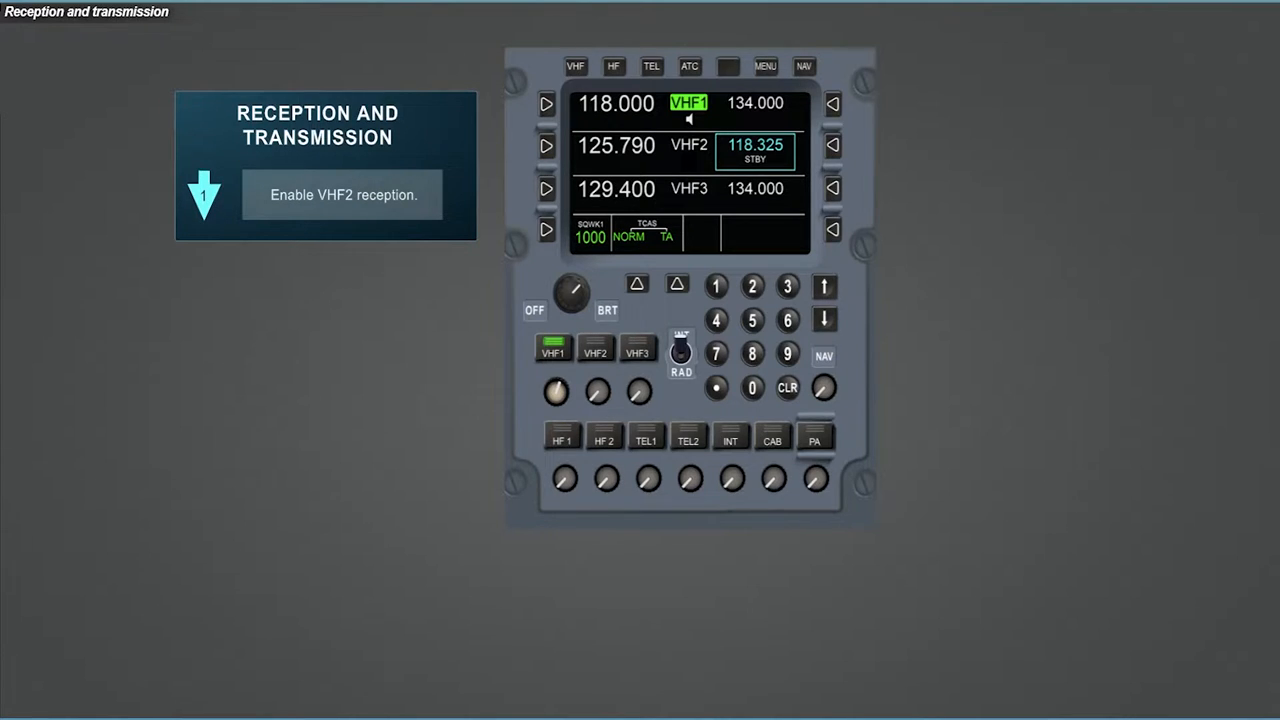
Enable VHF2 reception and transmission in the reception and transmission exercise.
click(596, 390)
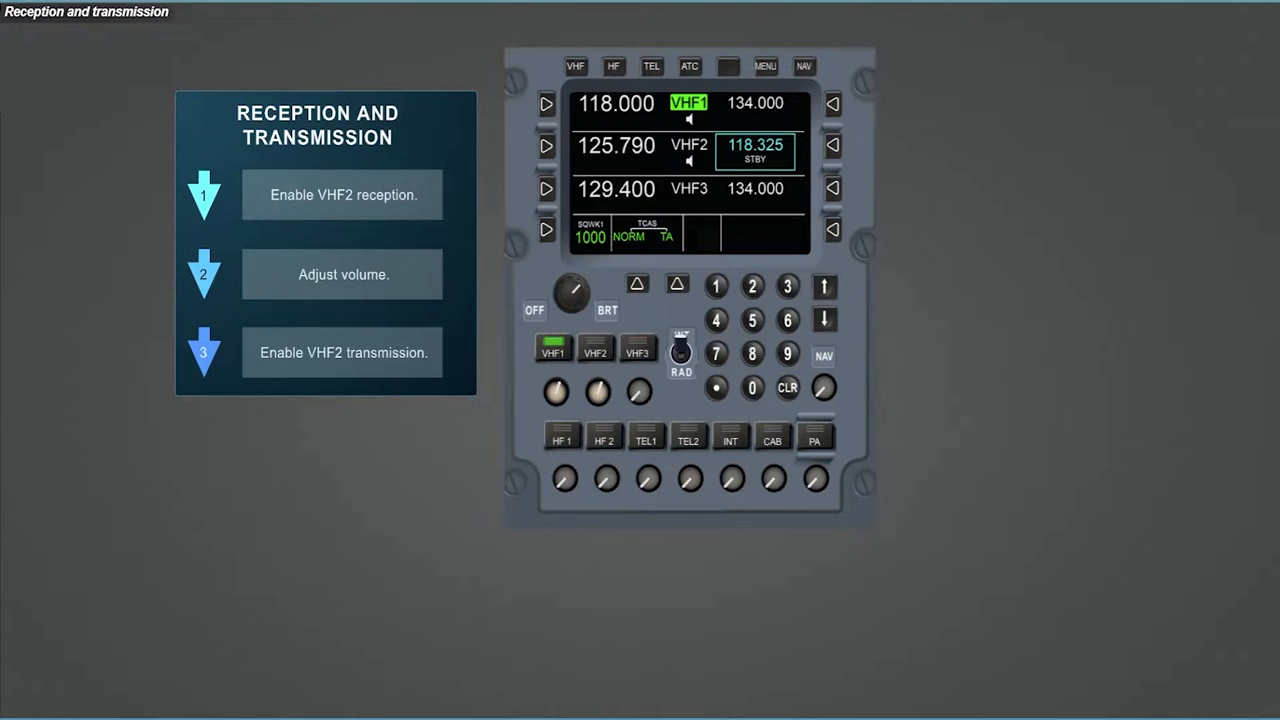
click(596, 352)
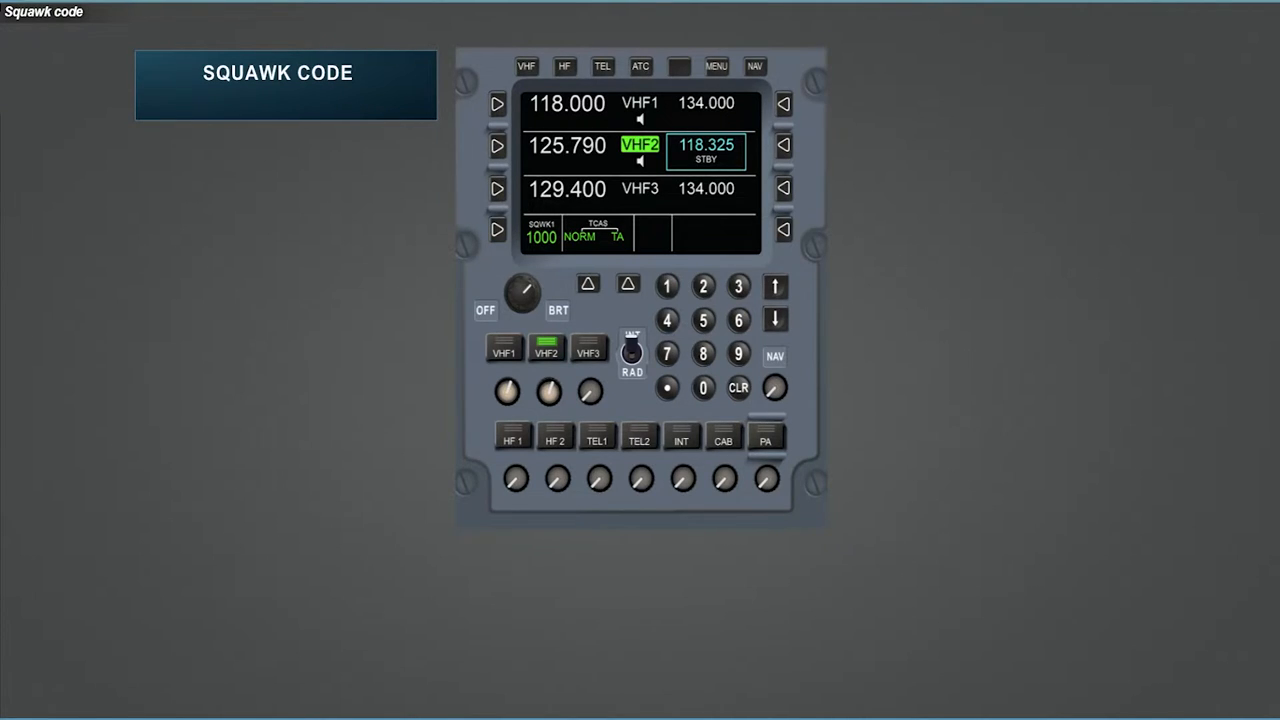
Enter squawk code 3562 in place of 1000 in the RMP common display area.
click(540, 236)
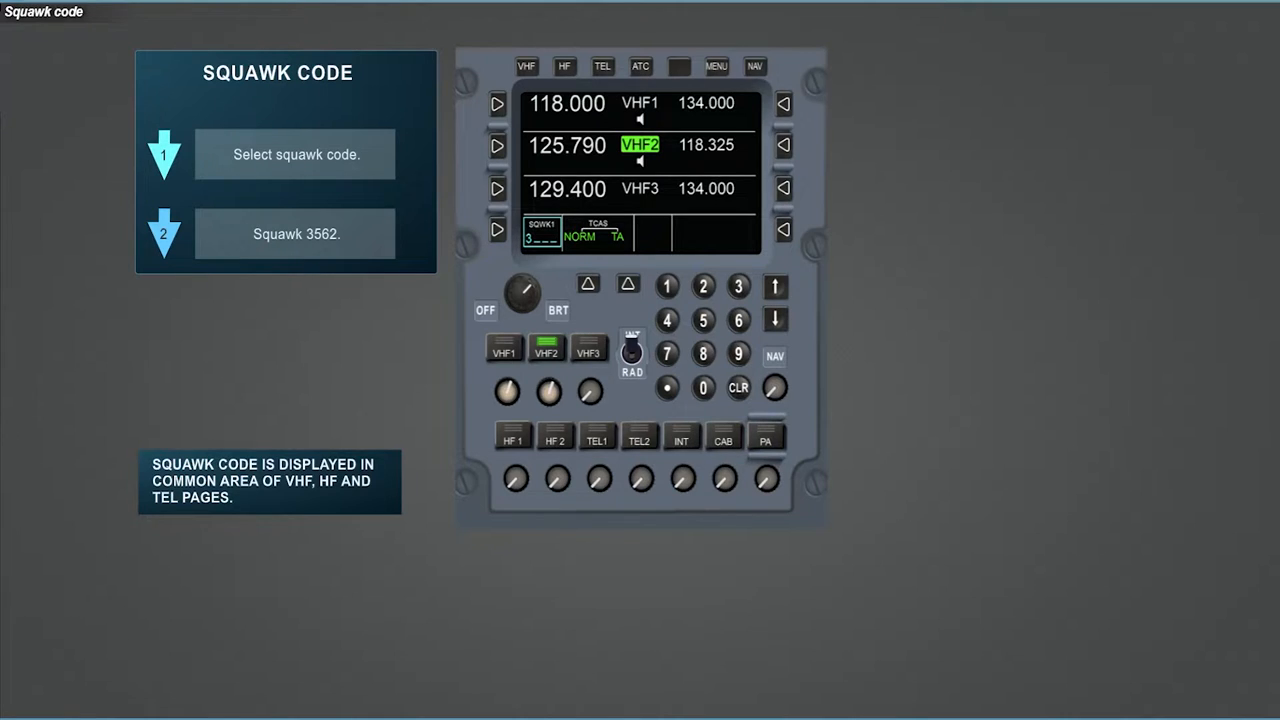
click(704, 320)
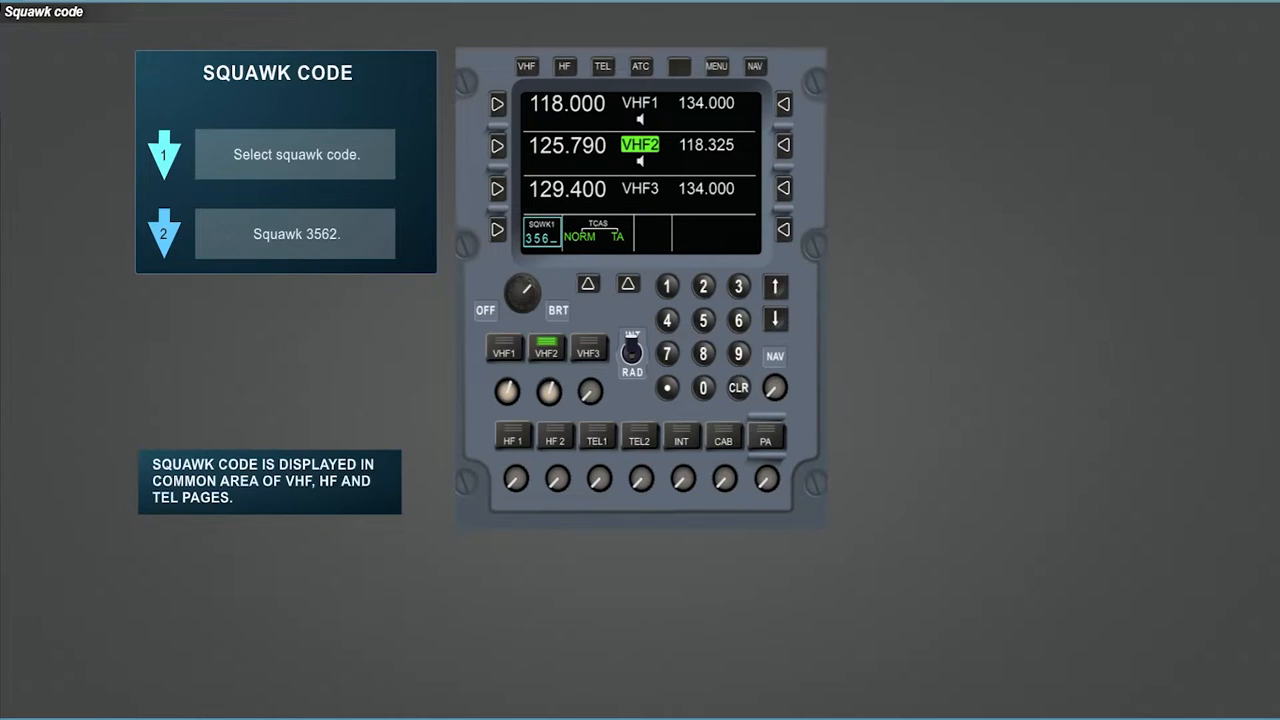
click(702, 284)
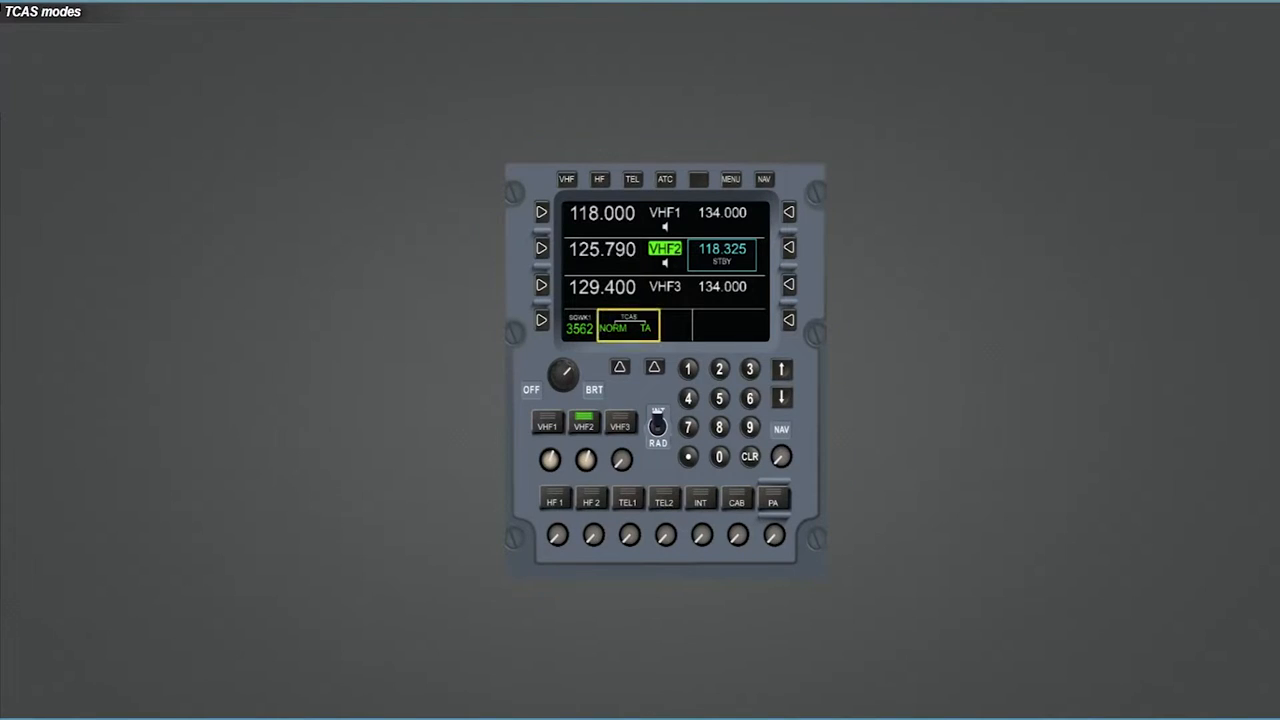
Cycle the common-area TCAS mode from TA to TA/RA and back to TA.
click(664, 180)
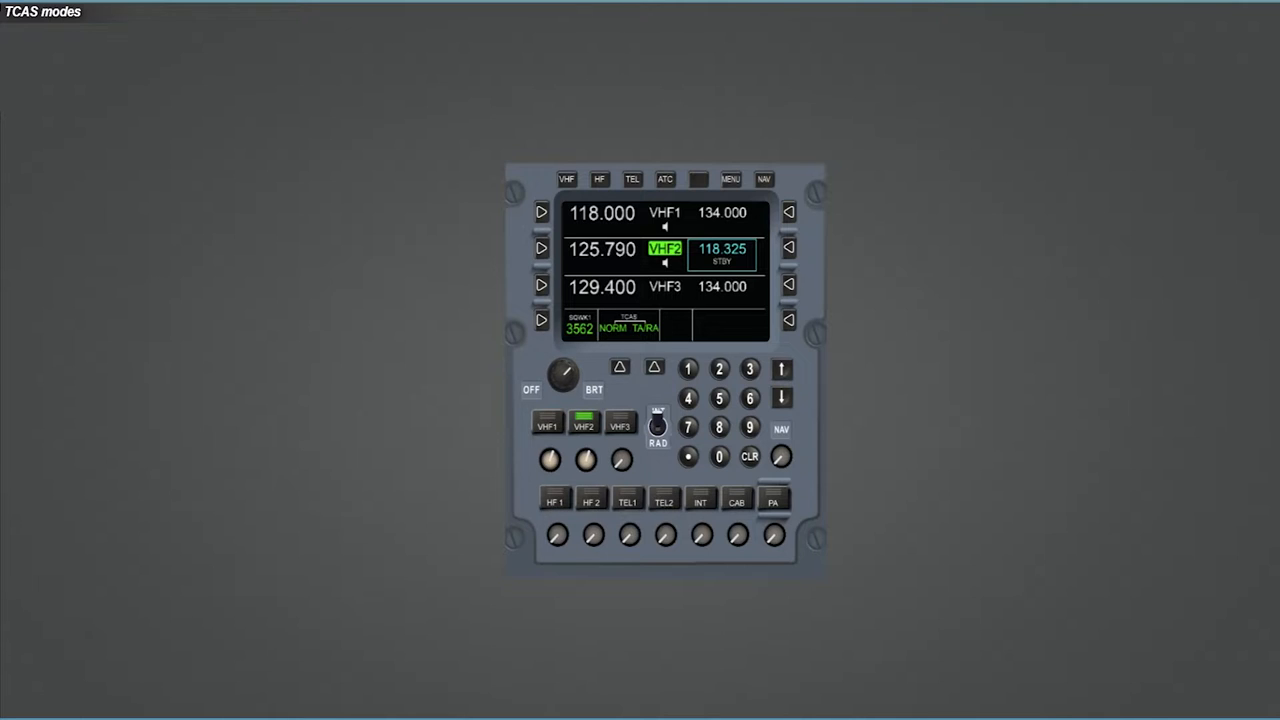
click(654, 368)
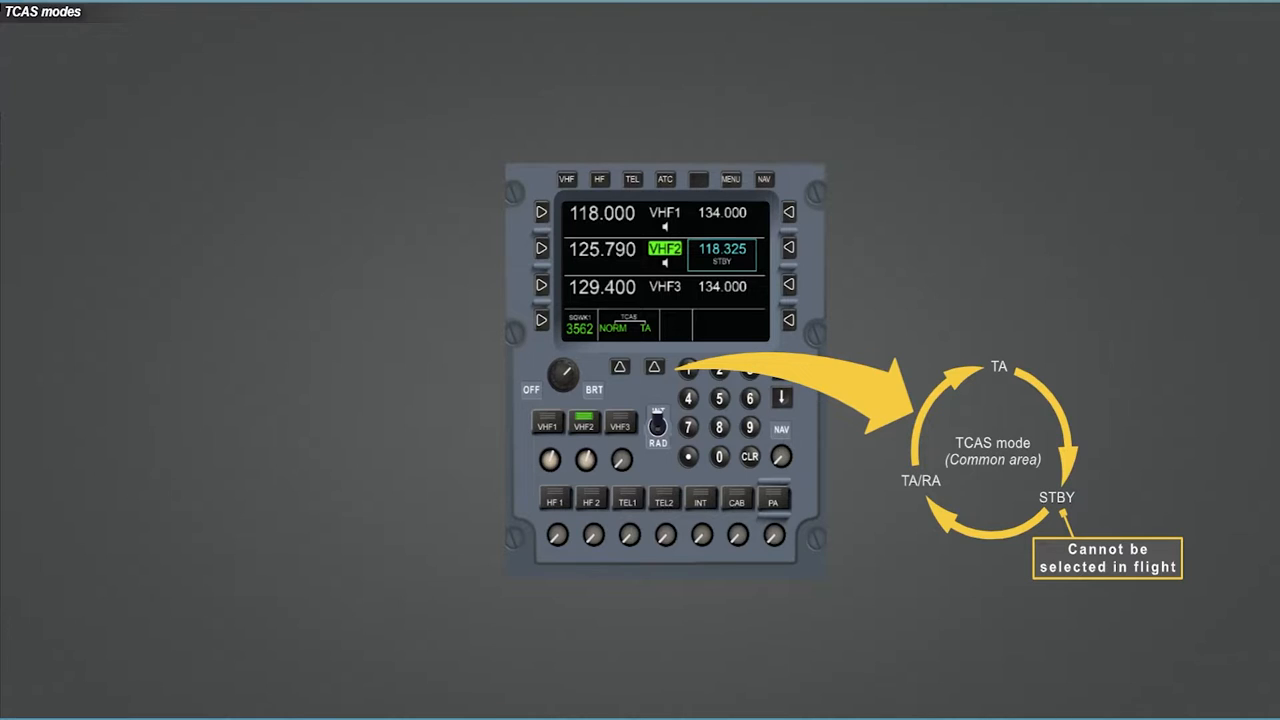
On the ATC page, cycle the TCAS mode to TA/RA and back to TA.
click(664, 180)
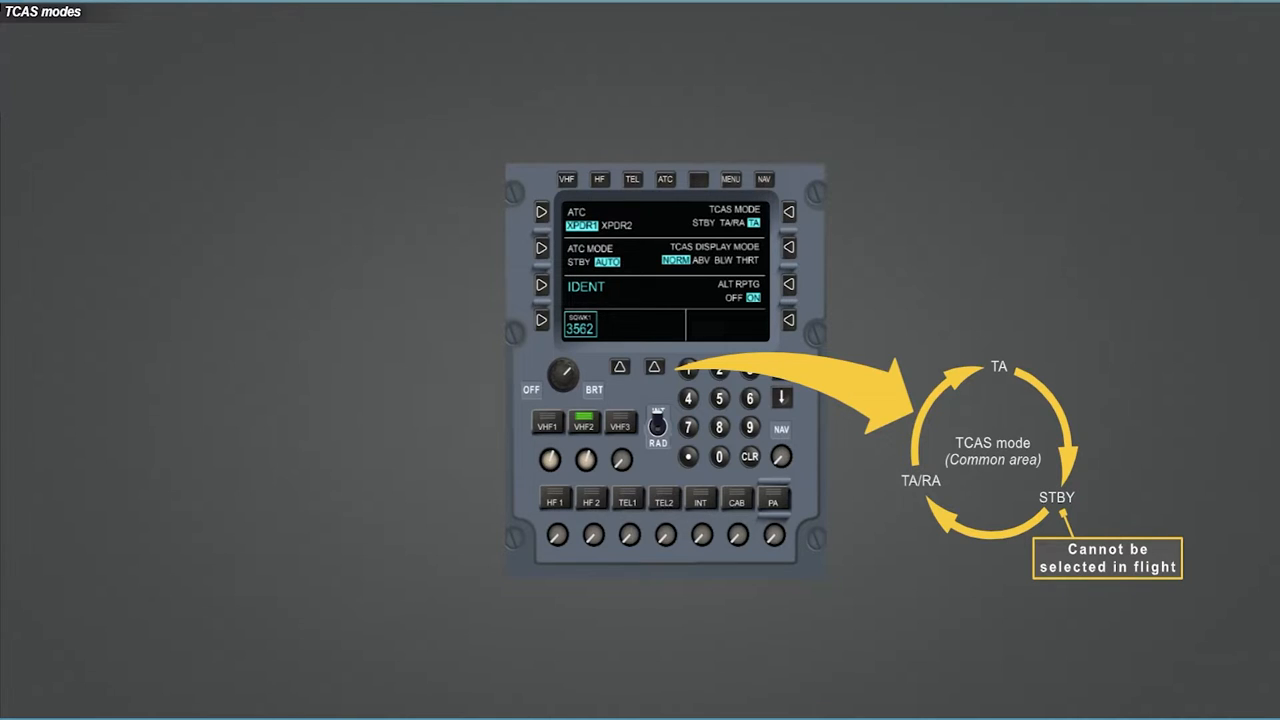
click(788, 212)
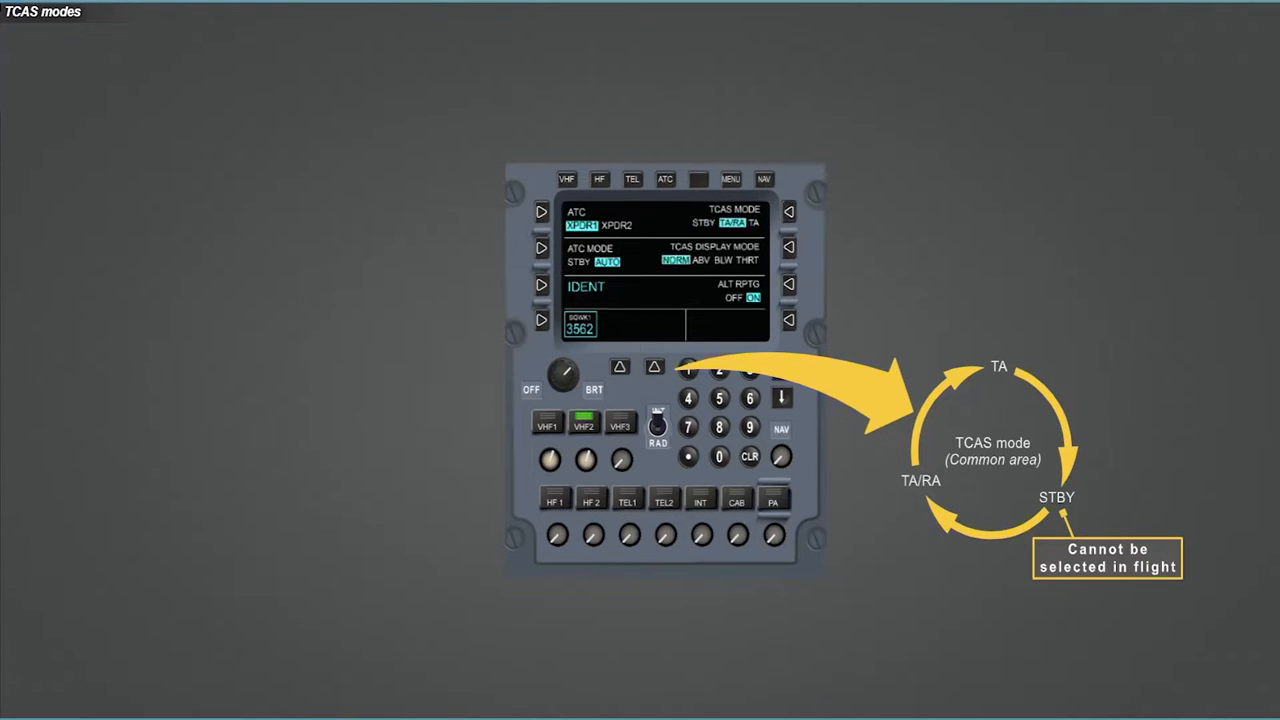
click(788, 212)
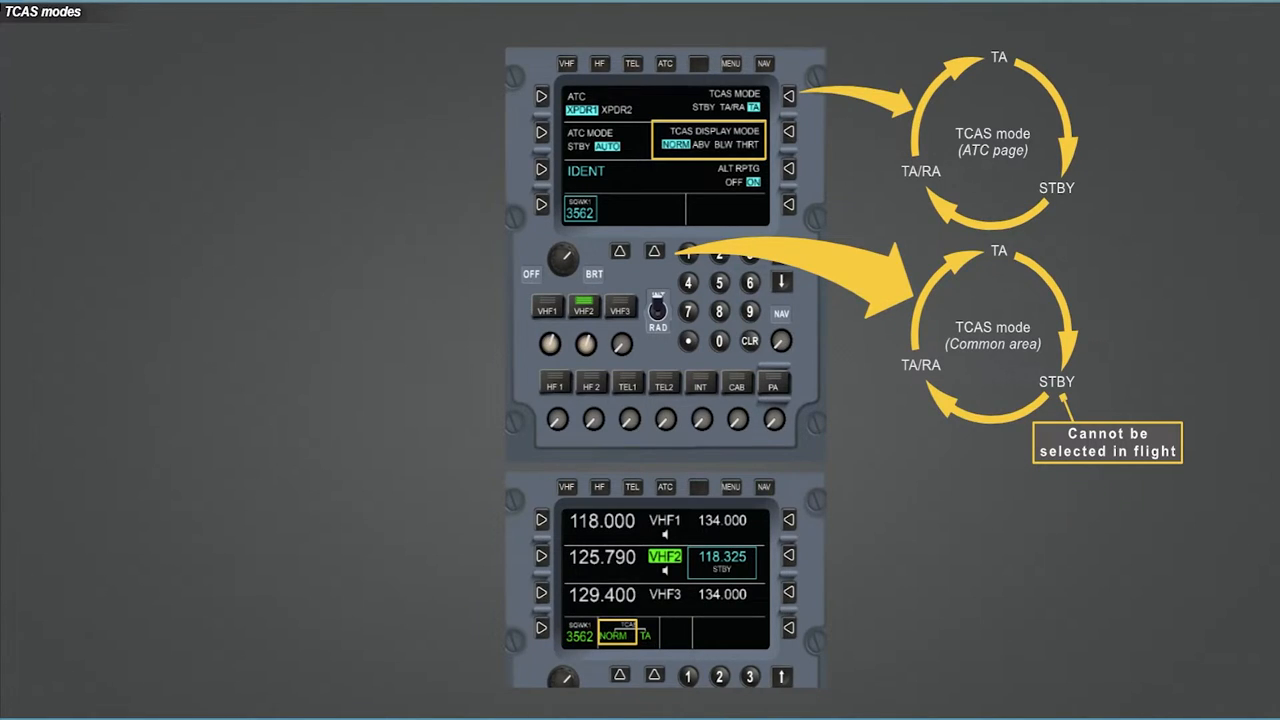
View the ATC STBY, ALT RPTG OFF and TCAS STBY modes, then continue to the RAD NAV section.
click(620, 676)
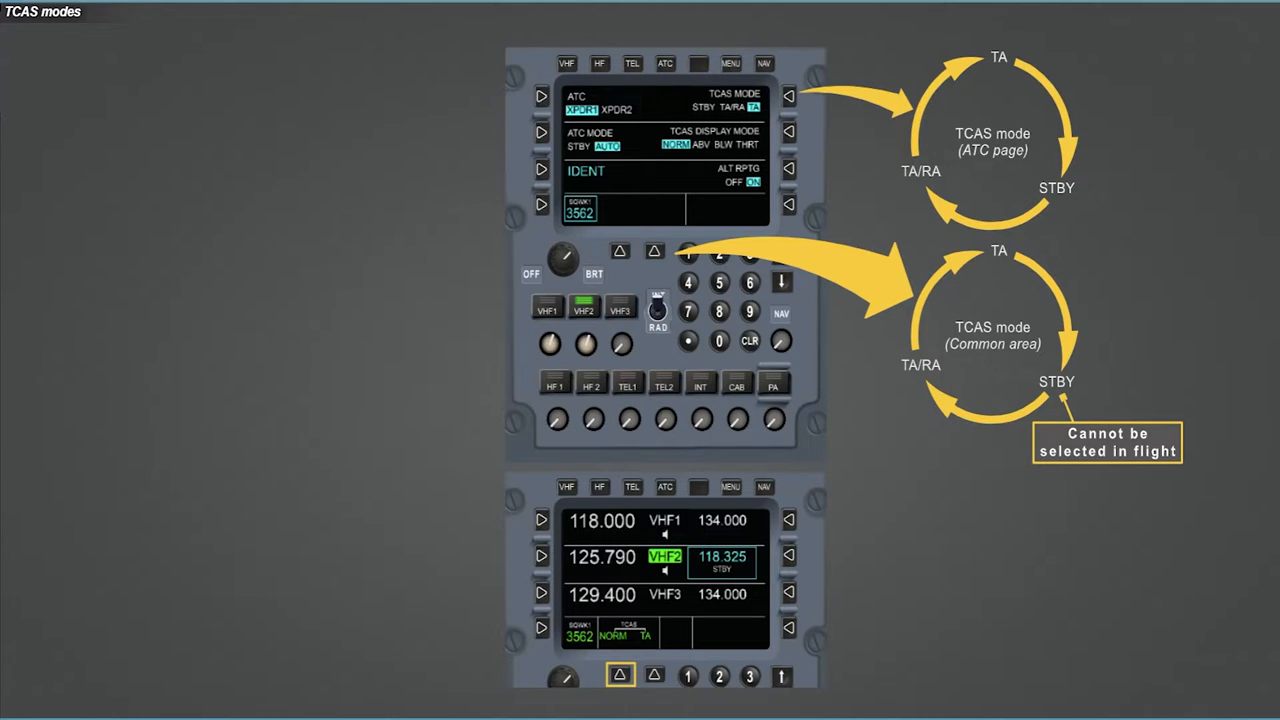
click(788, 132)
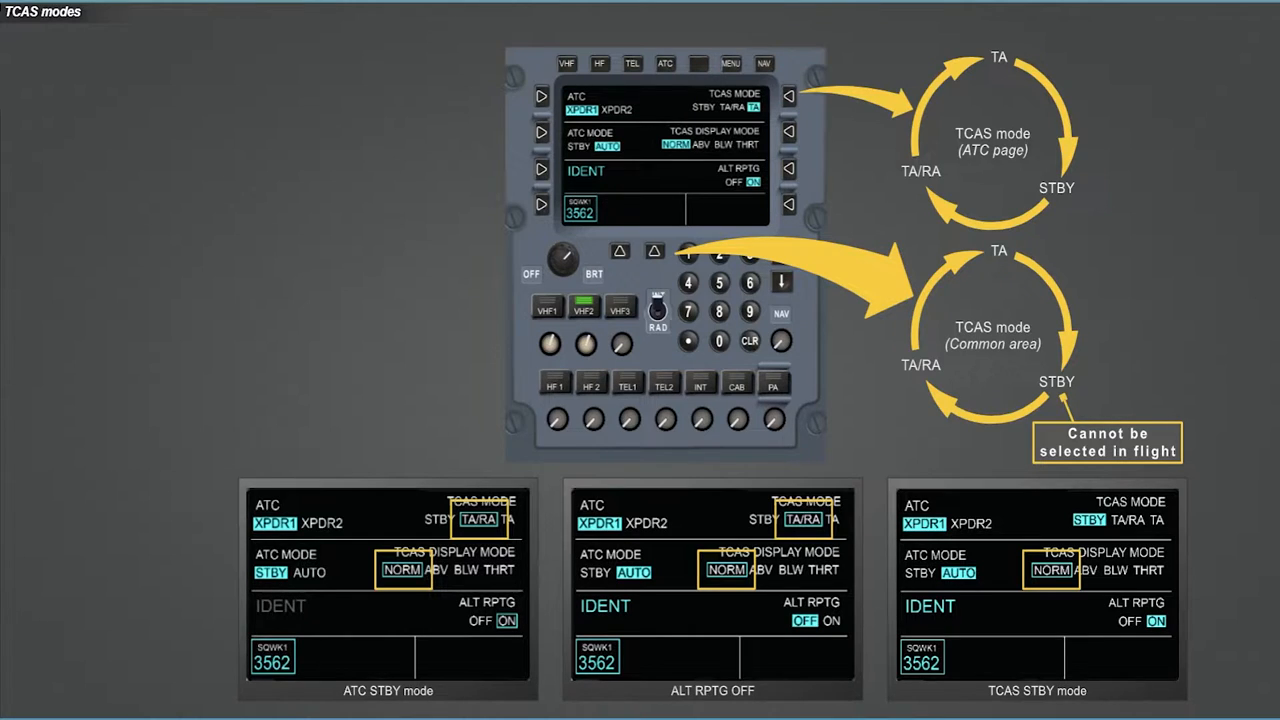
click(764, 62)
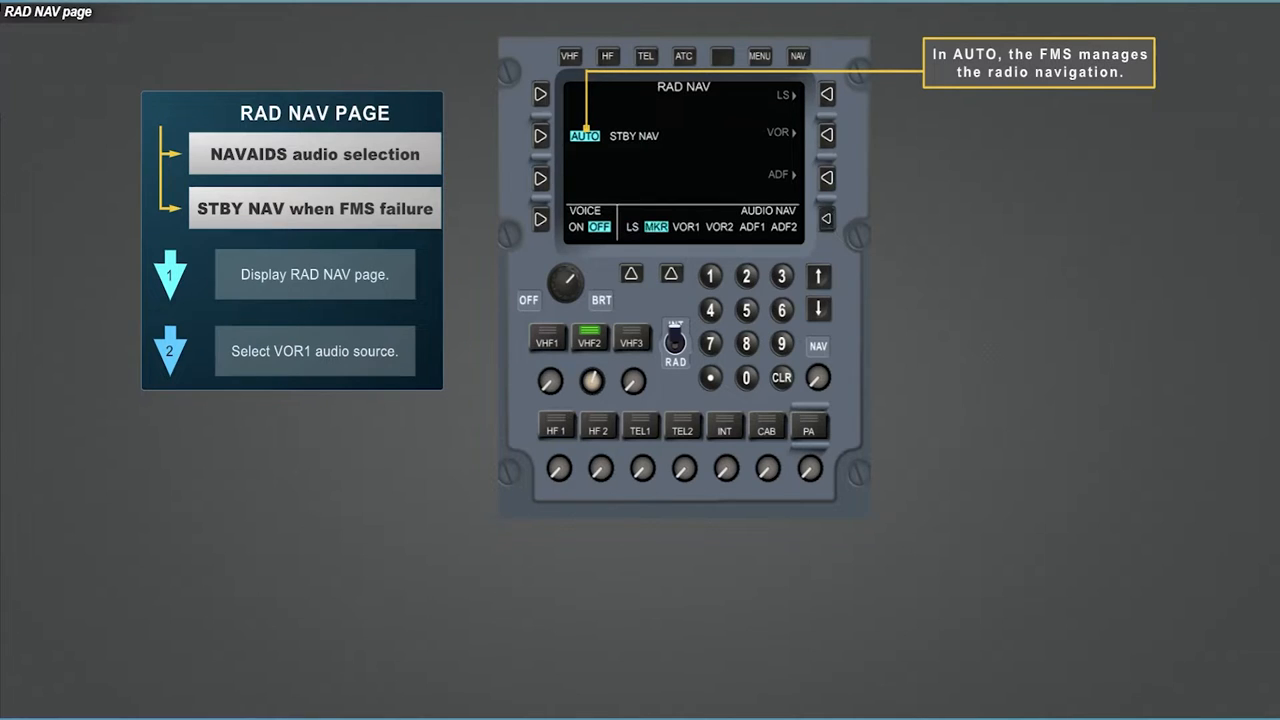
Continue the RAD NAV lesson to the VOR1 reception and STBY NAV mode steps.
click(686, 226)
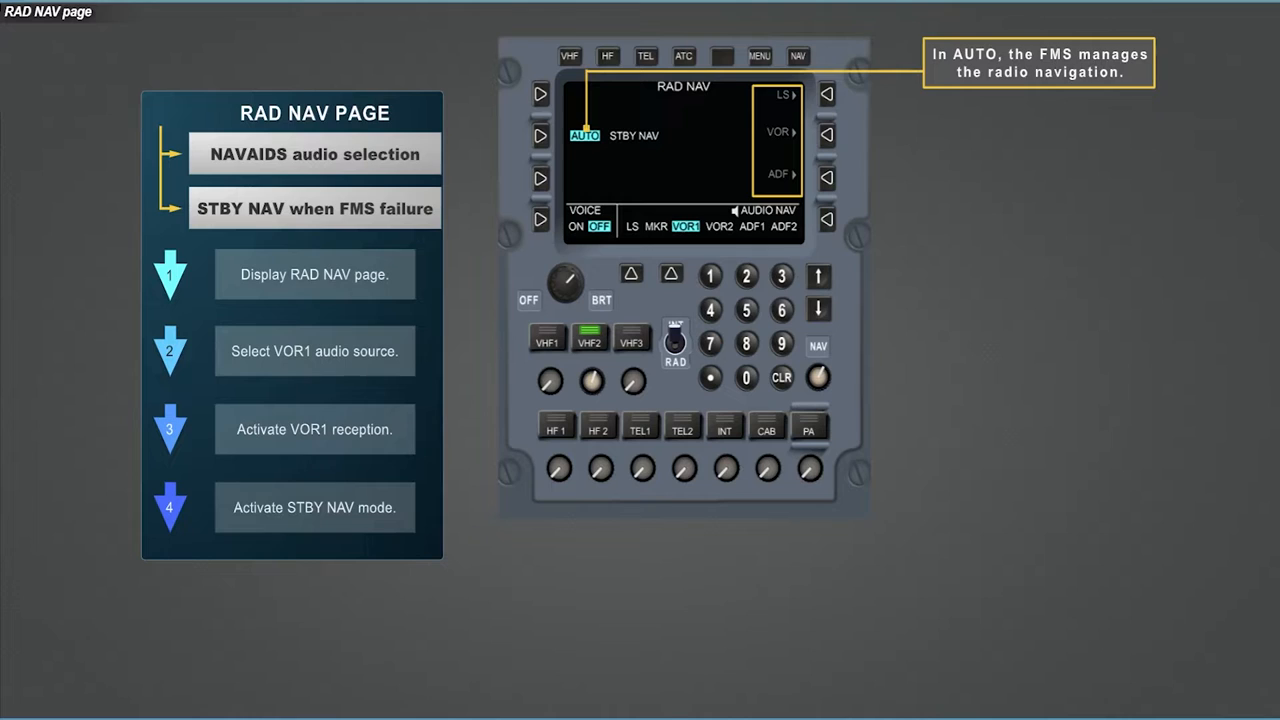
click(632, 136)
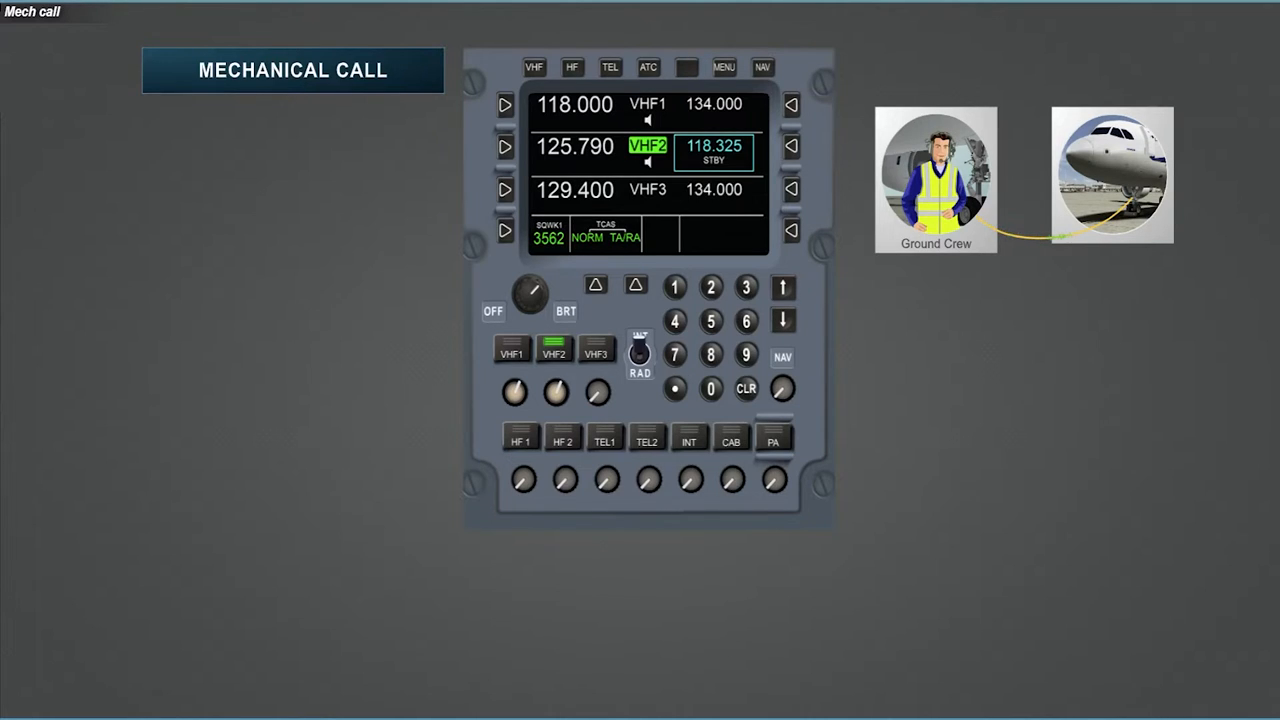
Start the incoming mechanical call scenario and hear the ground crew call sound.
click(688, 440)
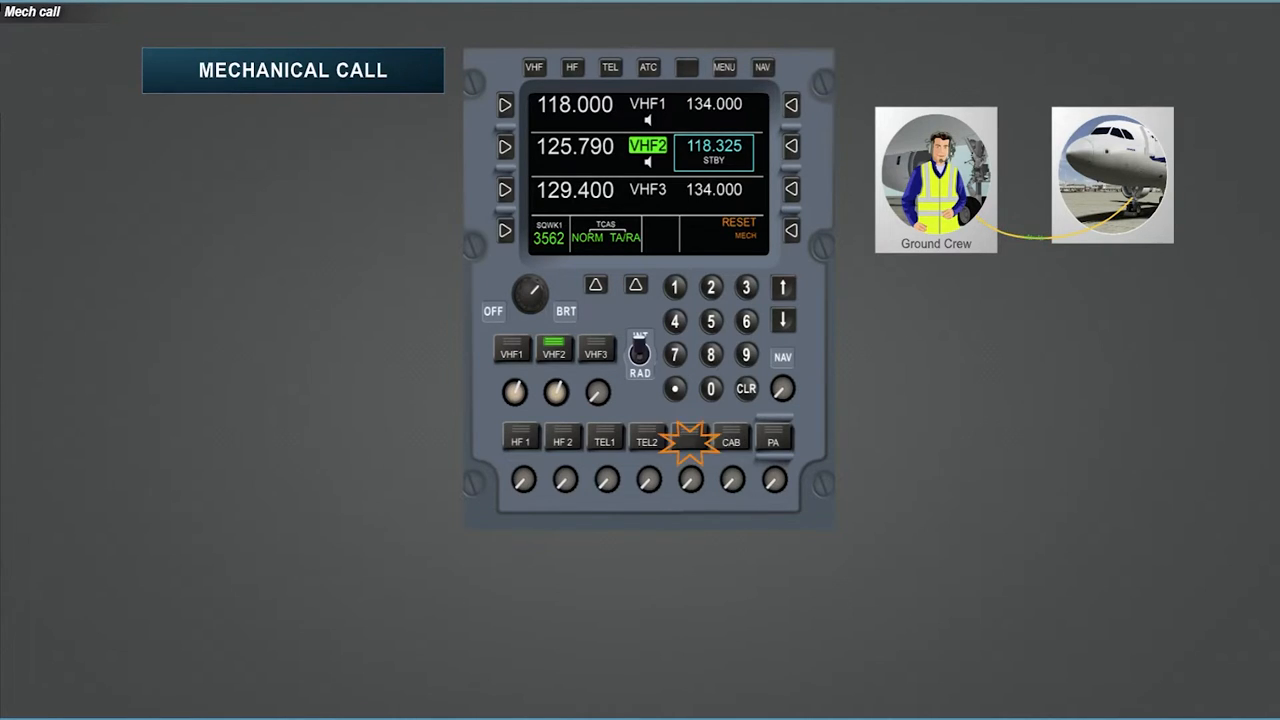
click(688, 442)
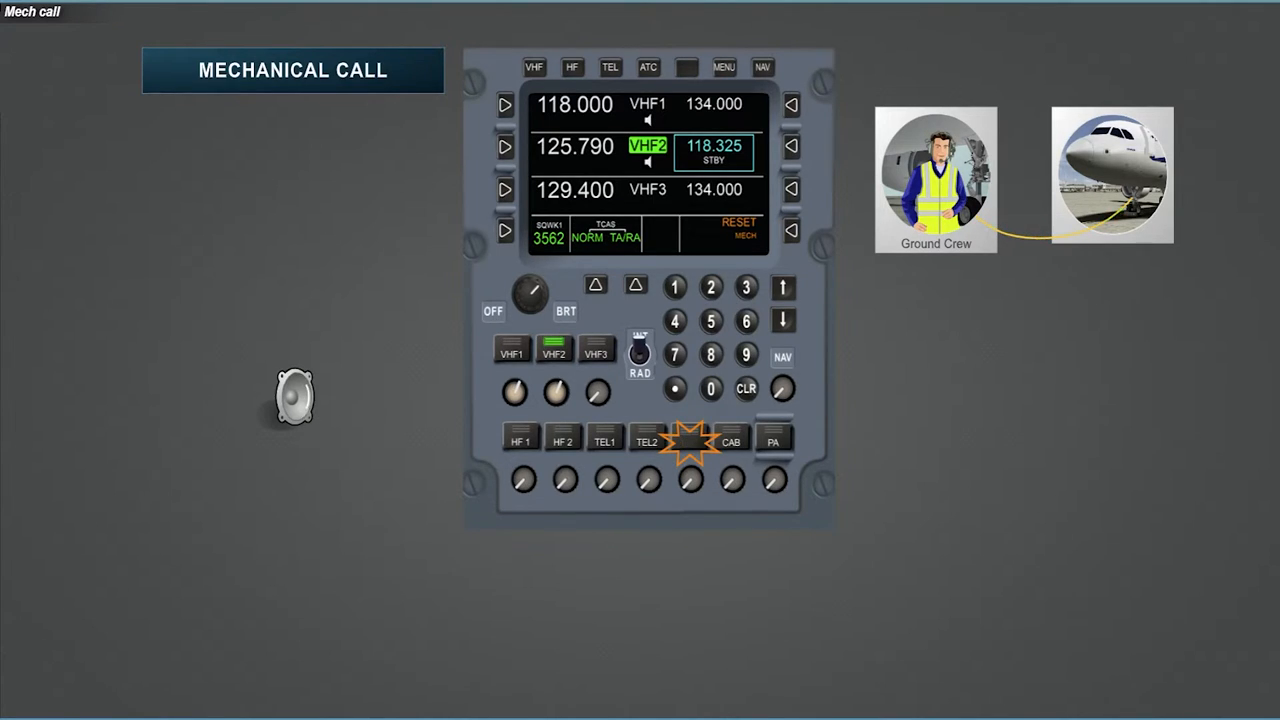
click(740, 228)
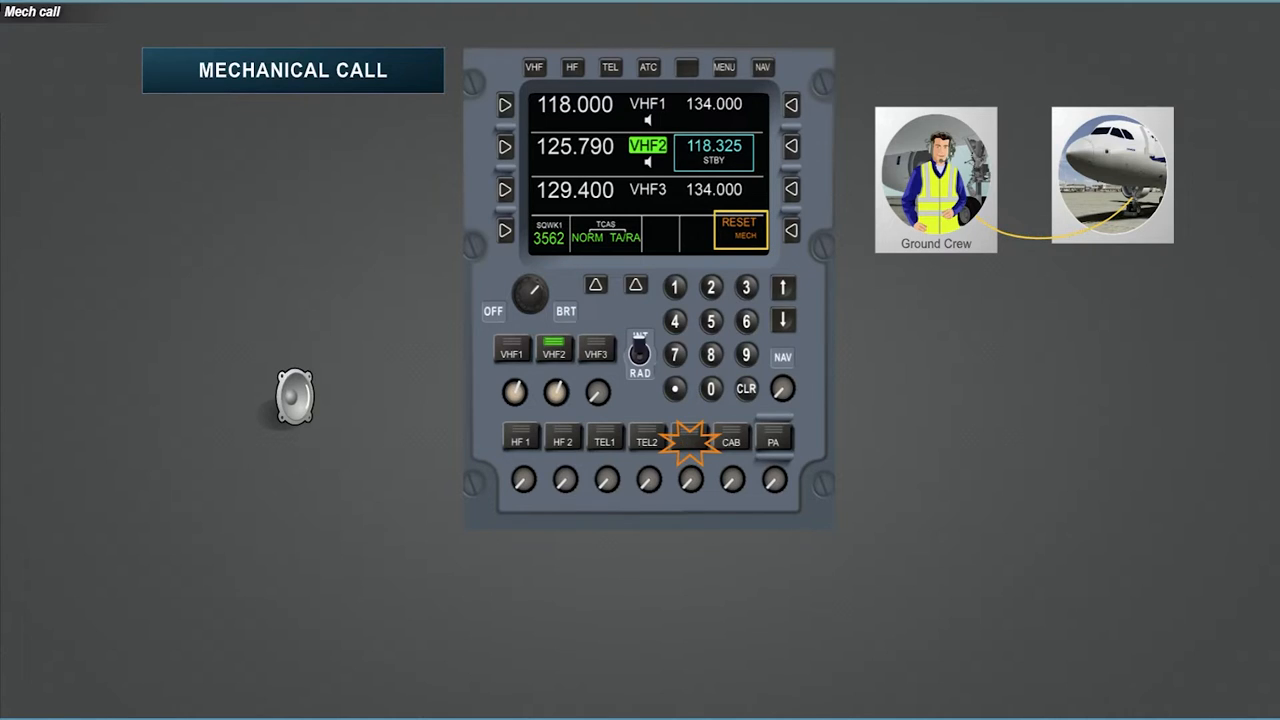
click(740, 228)
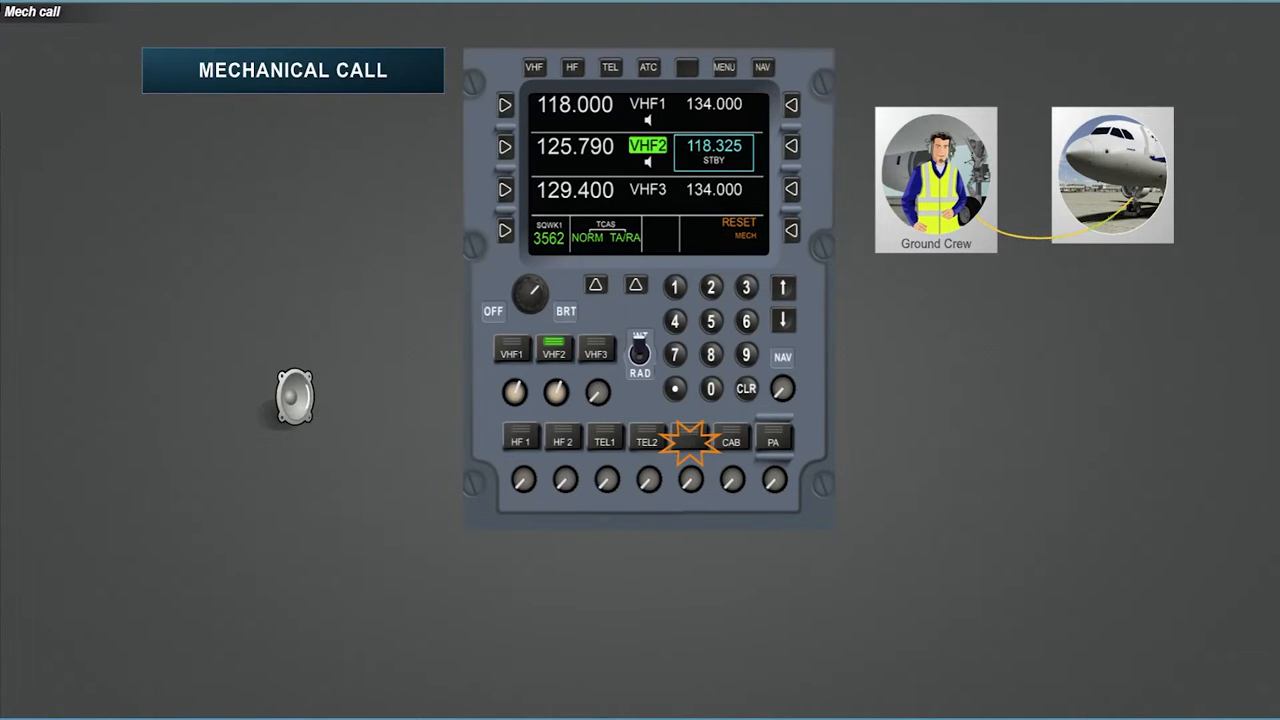
click(688, 440)
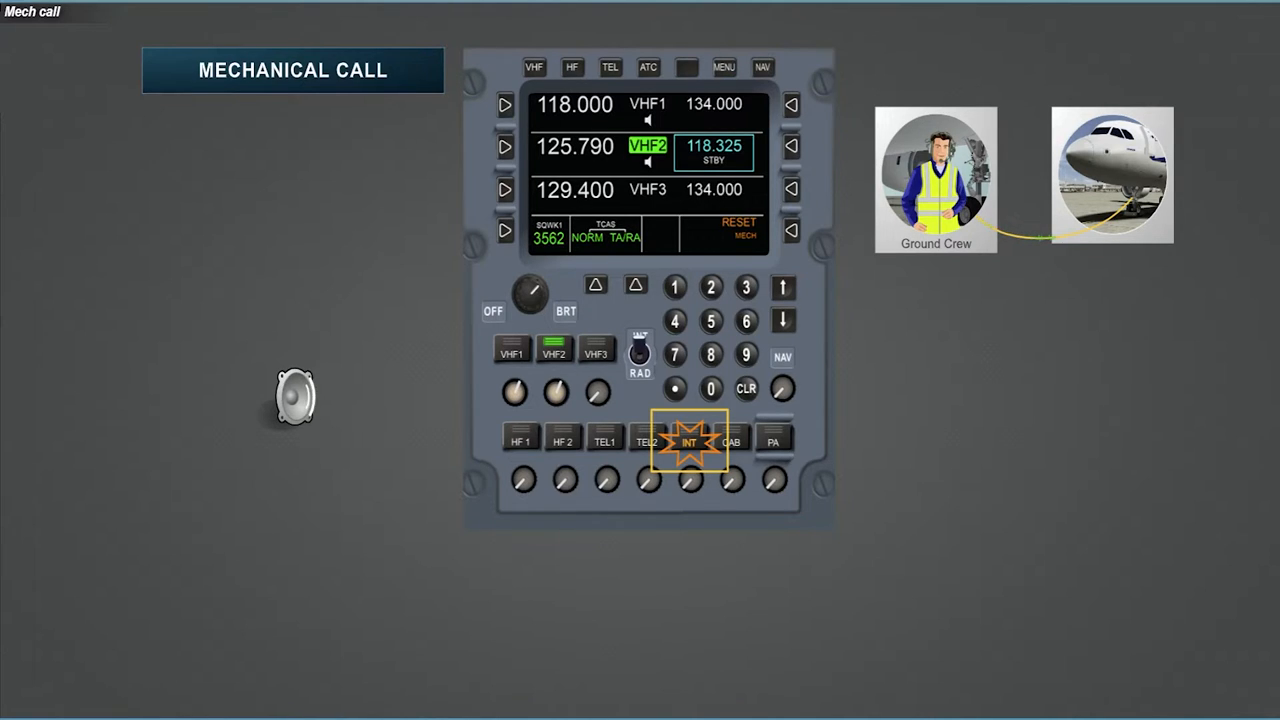
Reset the incoming mechanical call with RESET on the ACP.
click(688, 442)
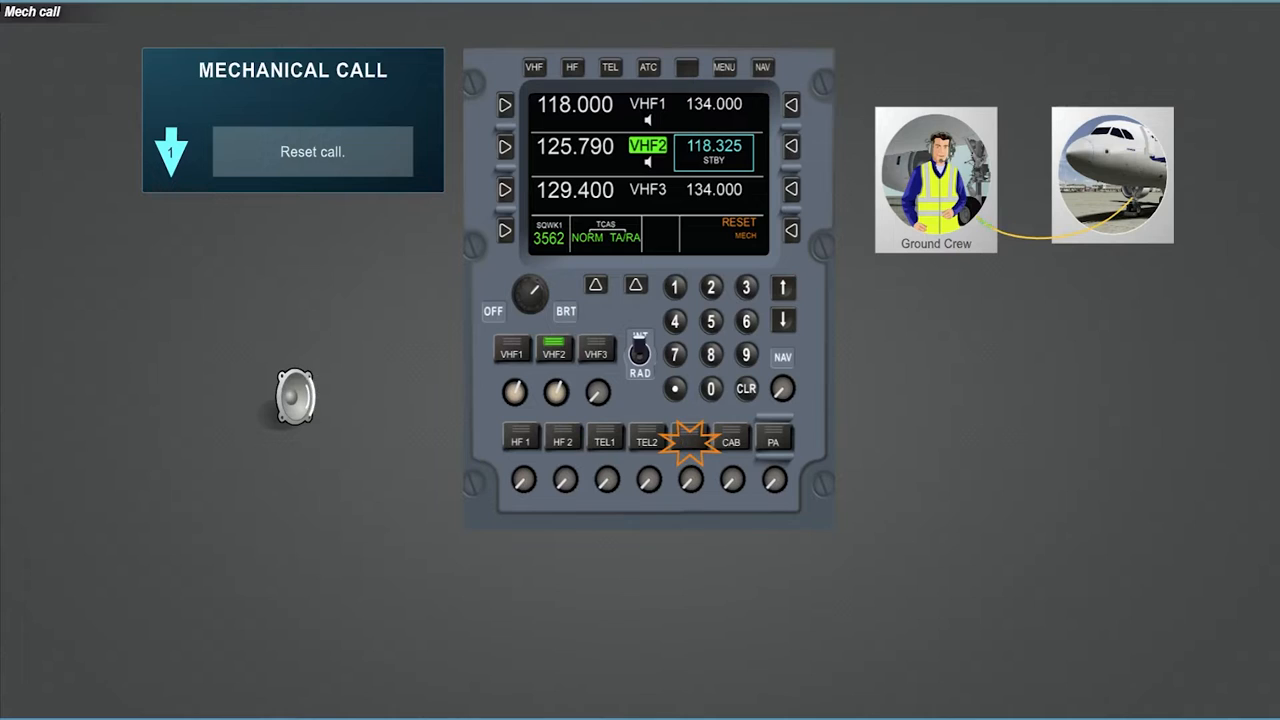
click(688, 442)
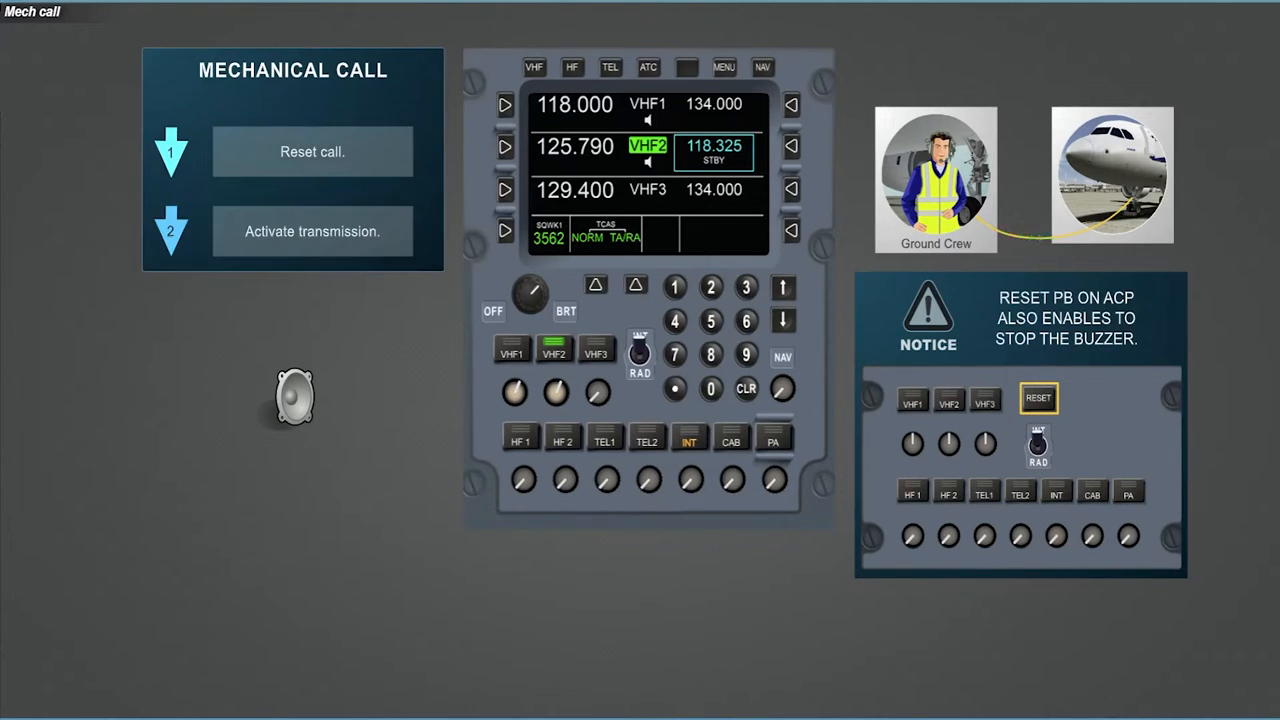
click(688, 440)
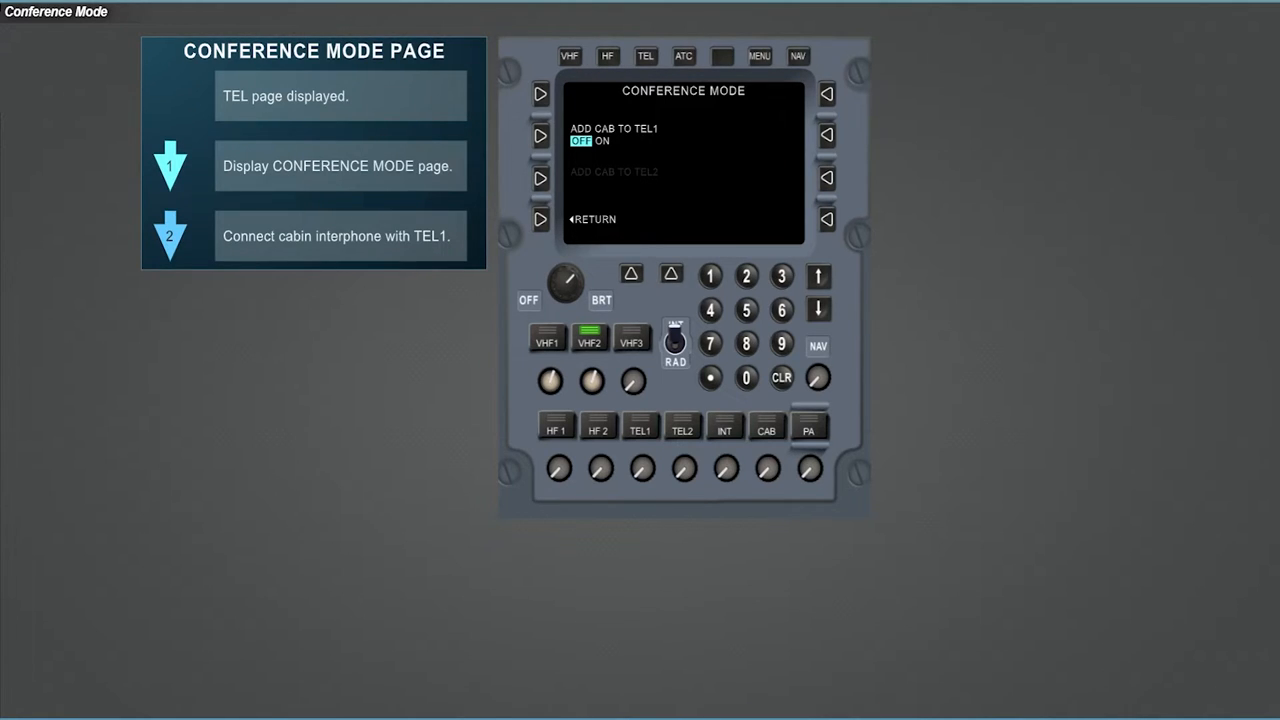
Set ADD CAB TO TEL1 to ON and activate TEL1 reception and transmission.
click(540, 136)
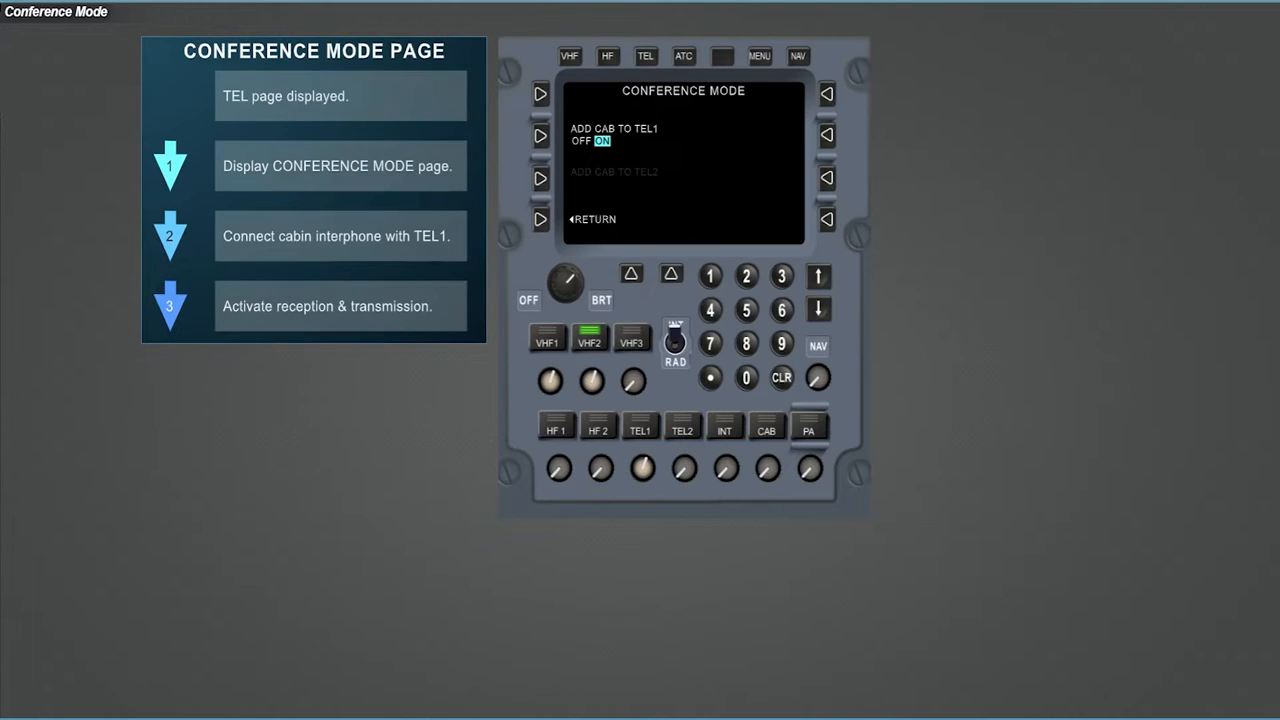
click(640, 424)
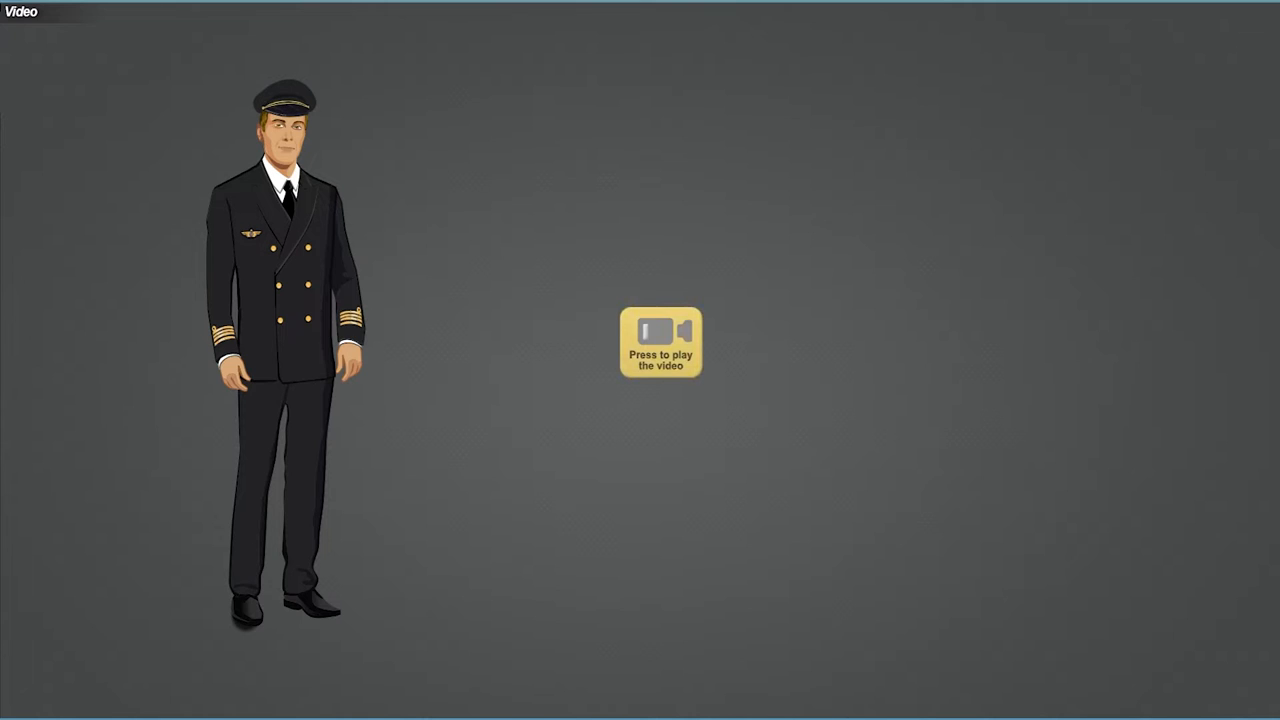
Start playing the summary video with the pilot.
click(660, 342)
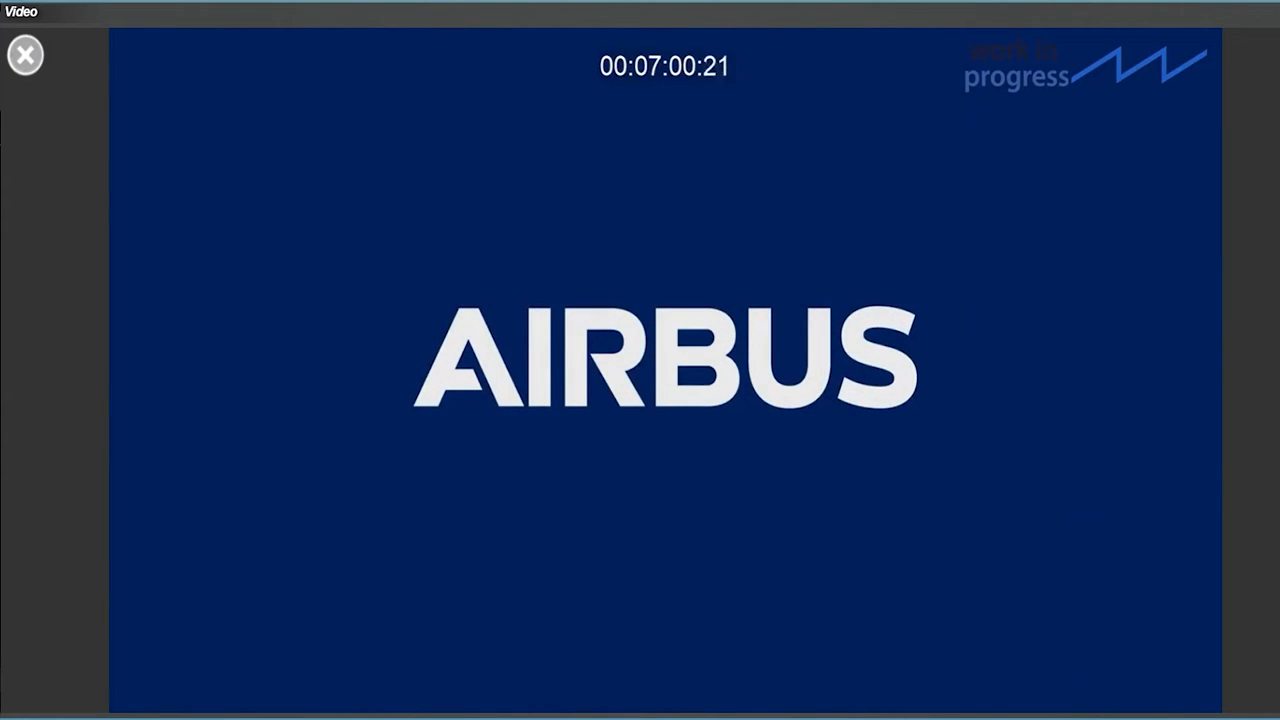
click(24, 54)
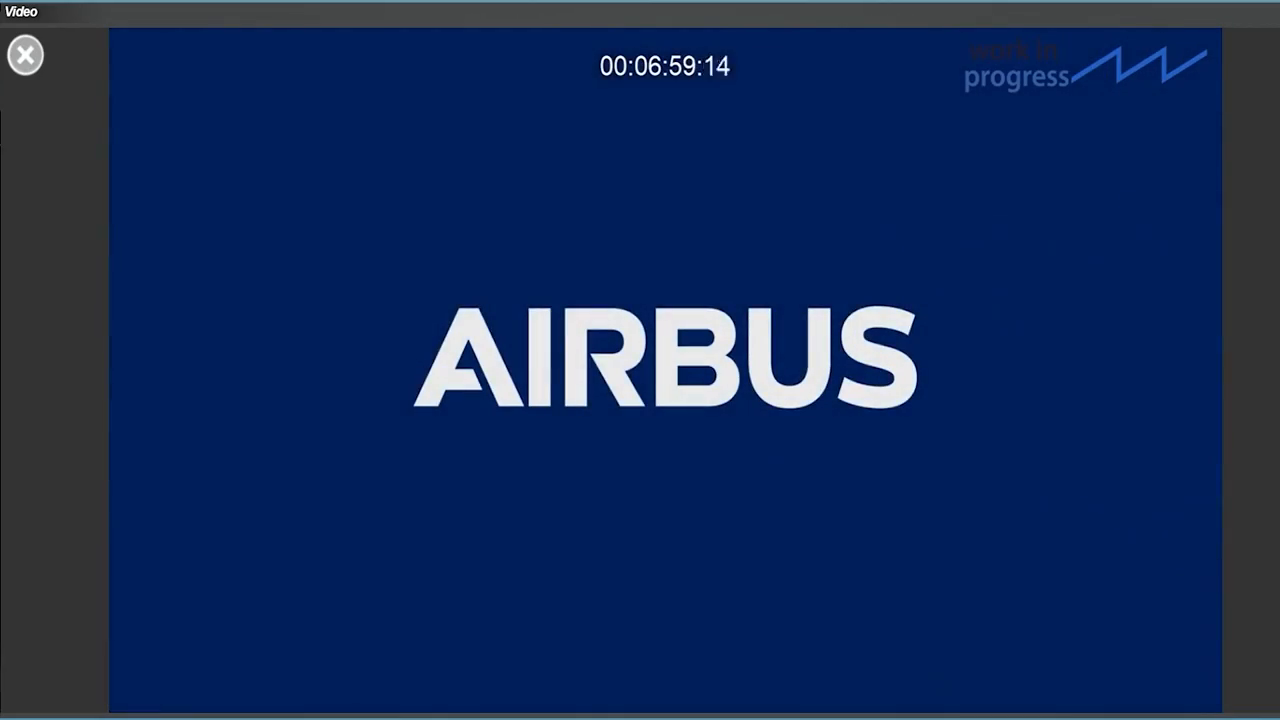
Close the summary video to reach the Conclusion screen with the Digital Audio puzzle piece.
click(24, 54)
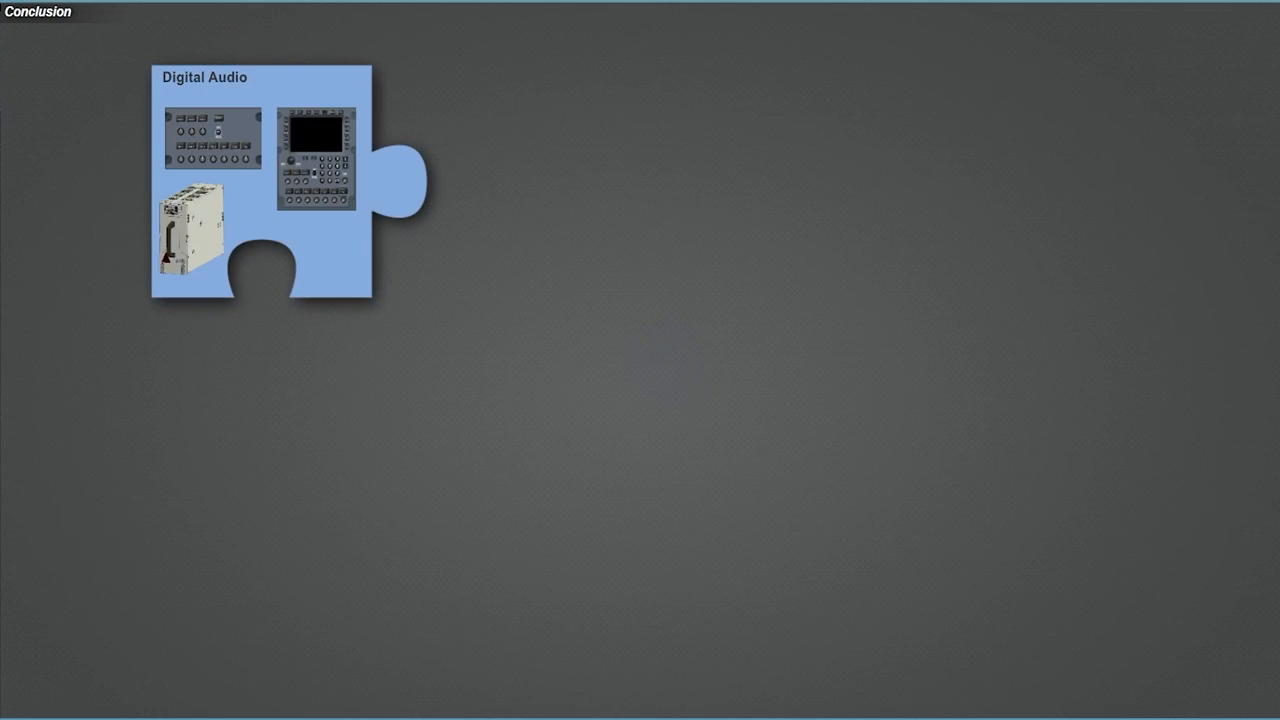